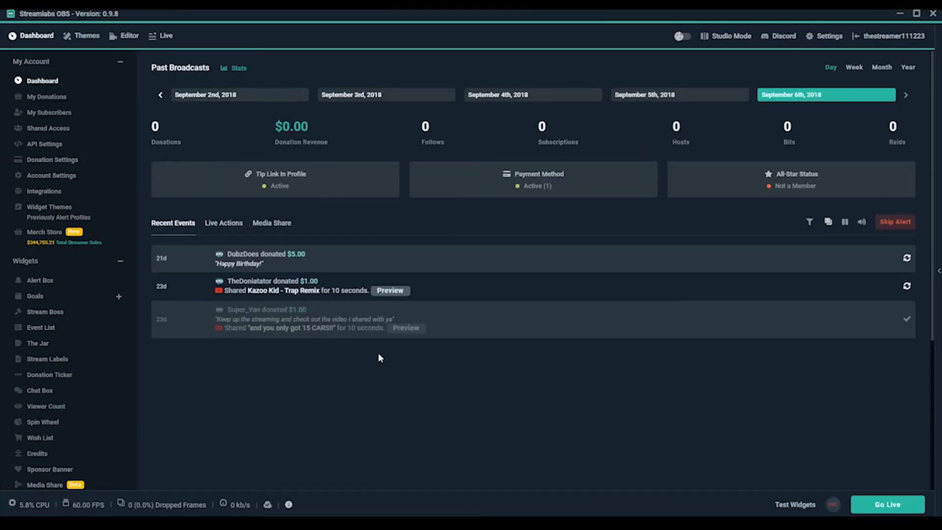
mouse_move(393, 343)
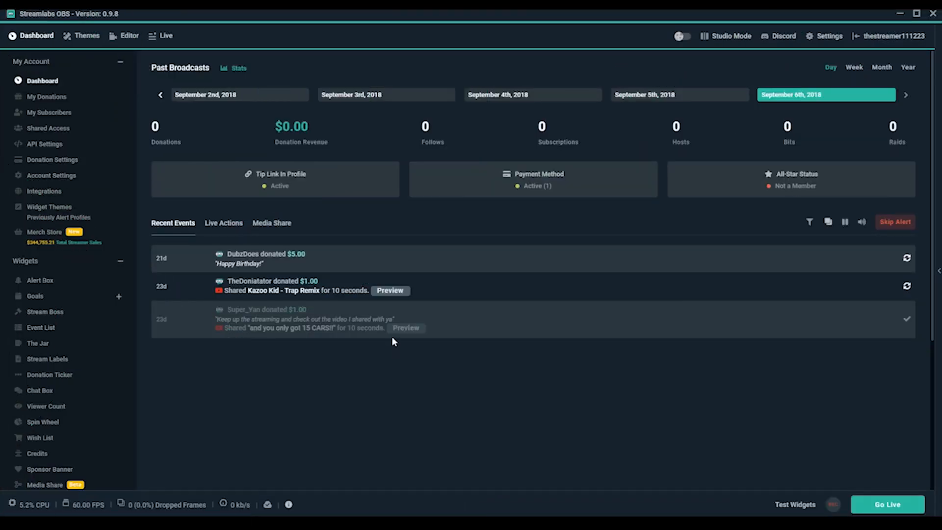
- Open the Sponsor Banner widget and enter 29 hide minutes, 1 show minute and 180px width
scroll("down", 3)
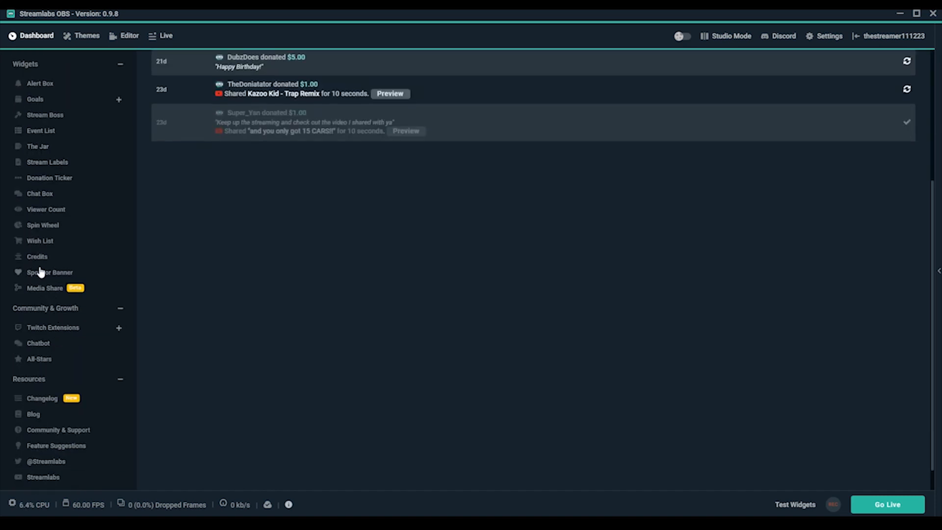
left_click(49, 272)
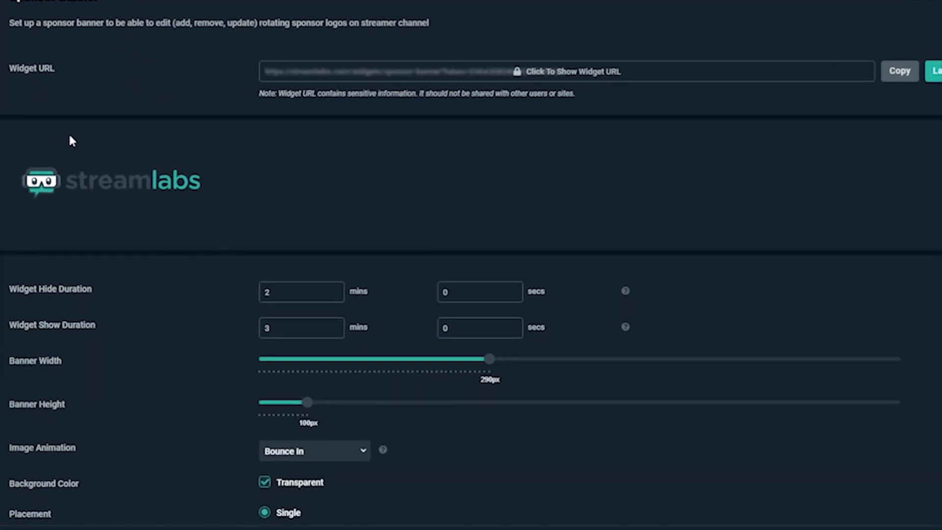
mouse_move(234, 180)
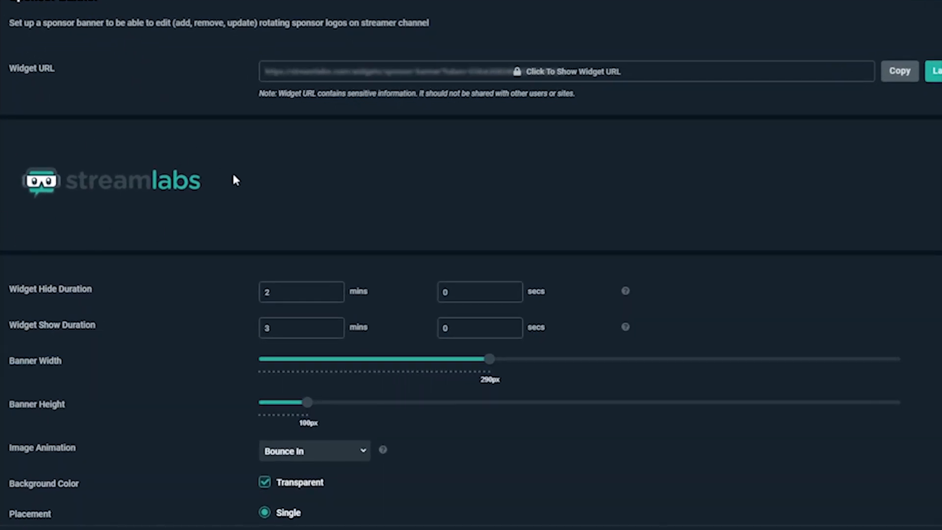
mouse_move(218, 341)
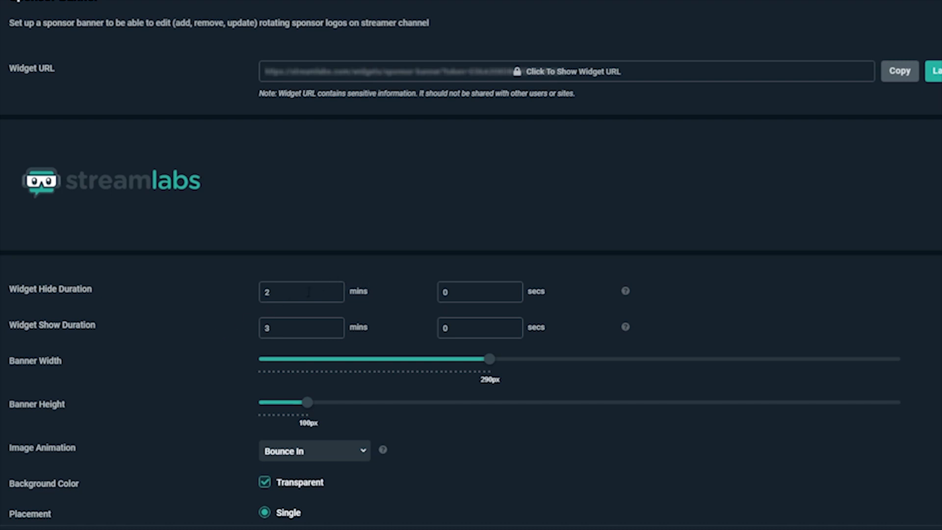
type("9")
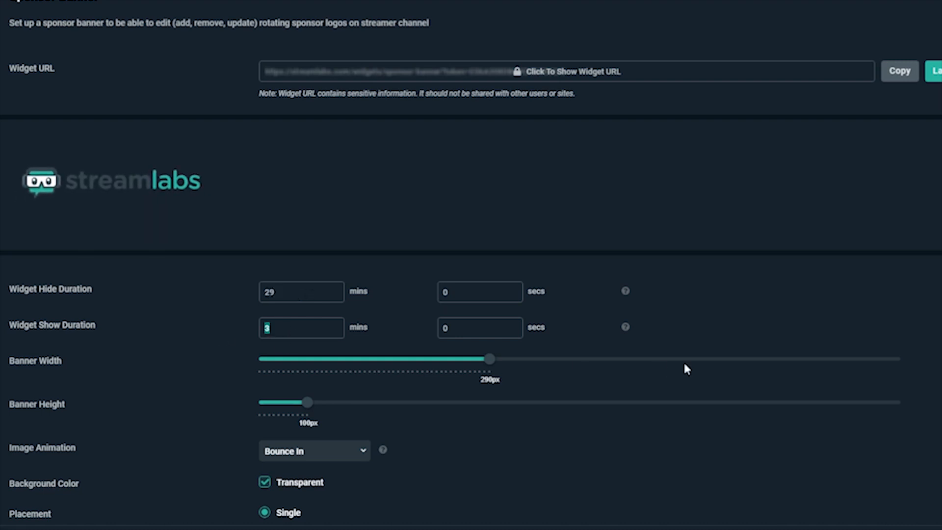
type("1")
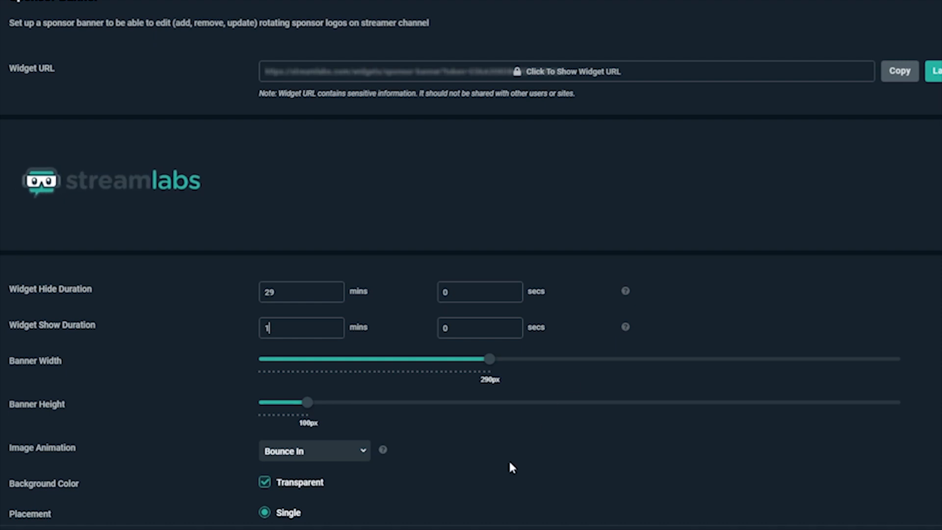
mouse_move(509, 459)
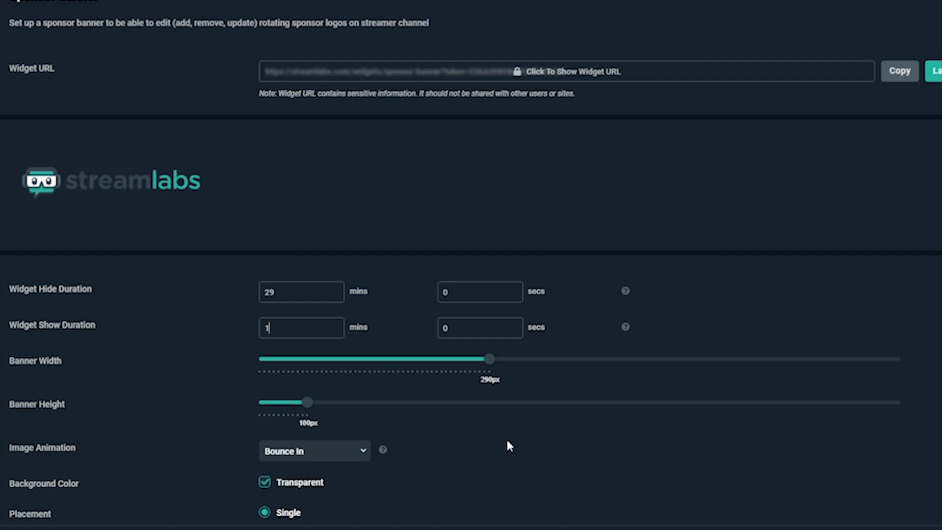
mouse_move(495, 361)
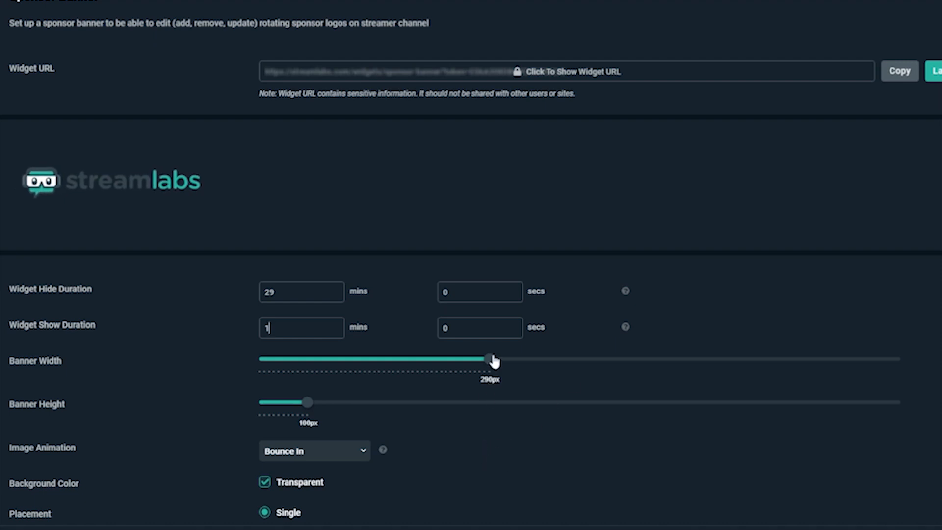
left_click_drag(492, 359, 666, 358)
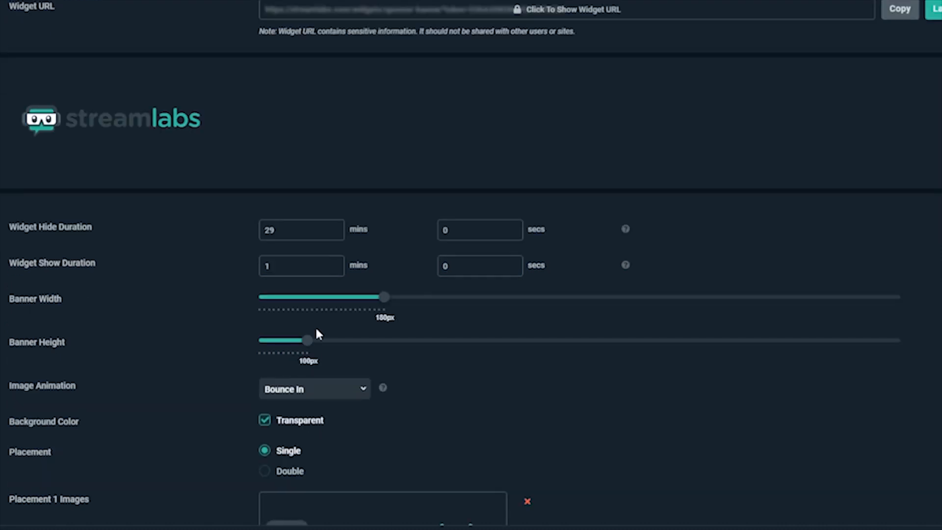
- Change the Image Animation option to Fade In Left
scroll("down", 3)
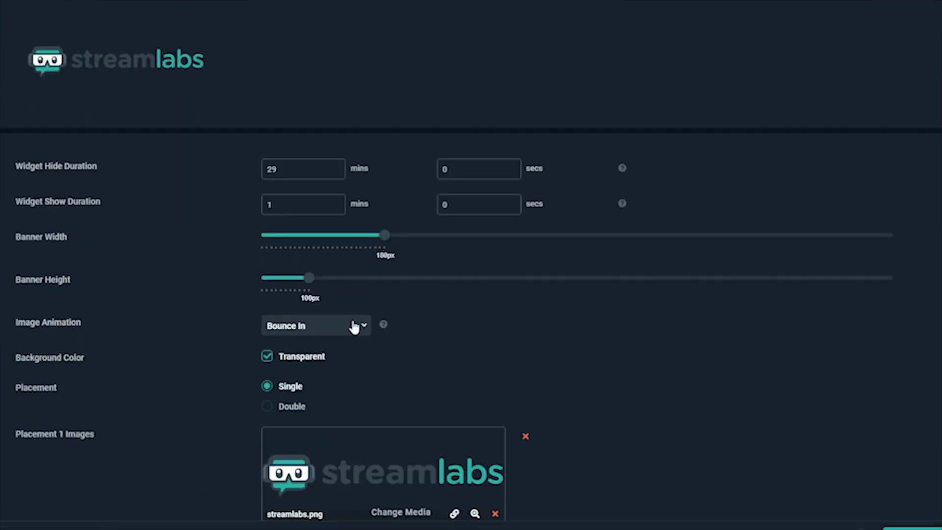
left_click(315, 326)
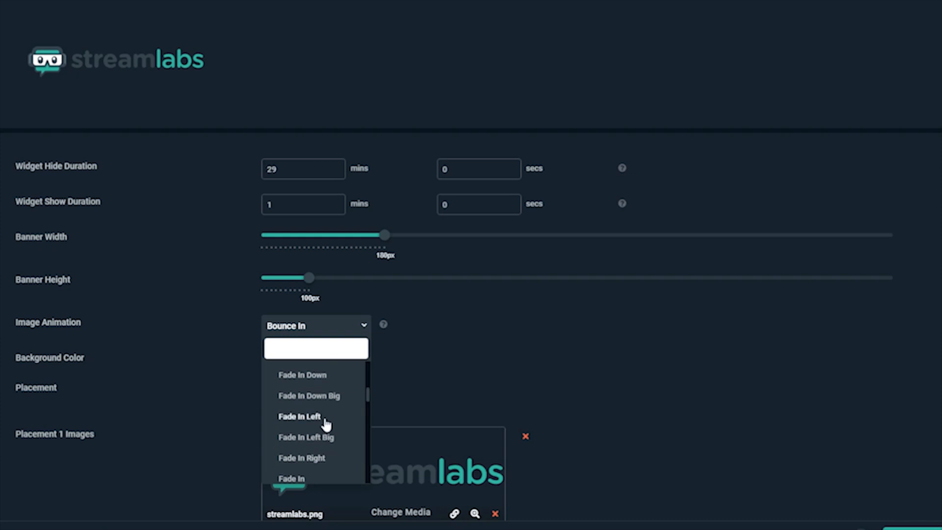
left_click(298, 416)
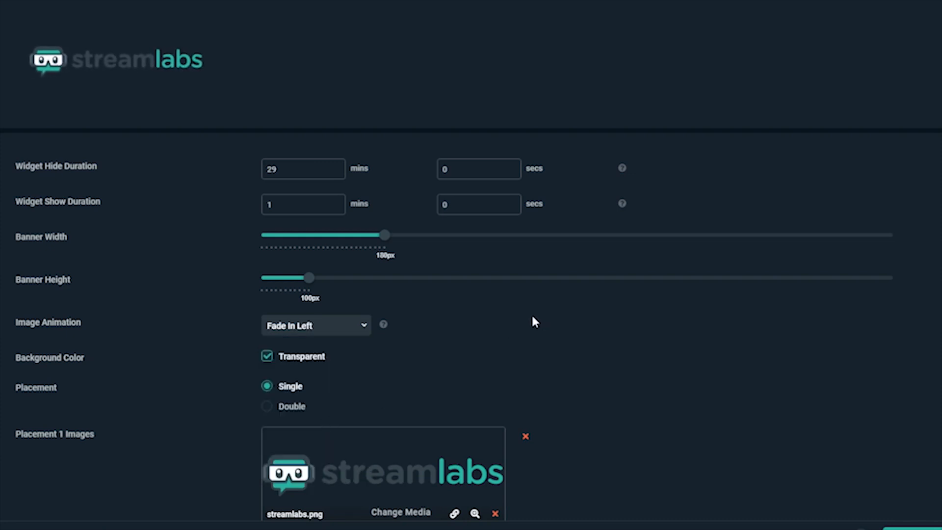
mouse_move(403, 348)
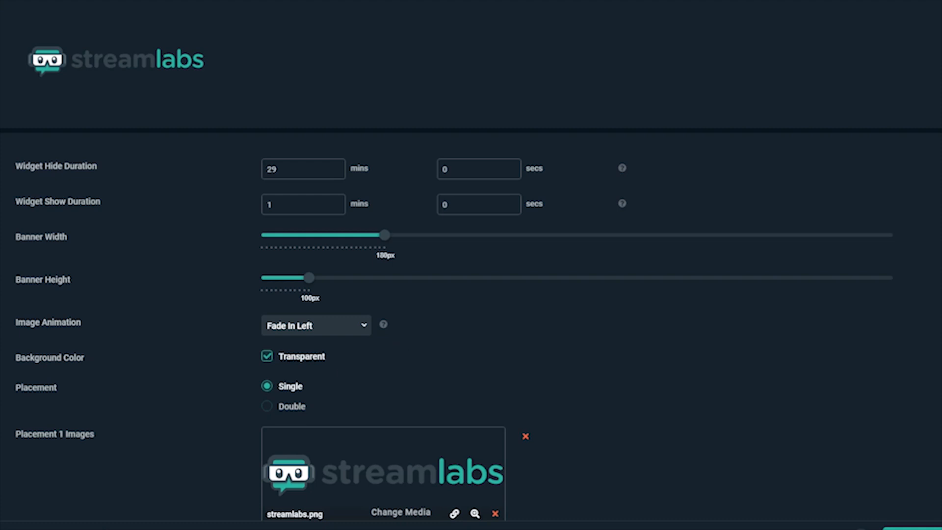
mouse_move(407, 363)
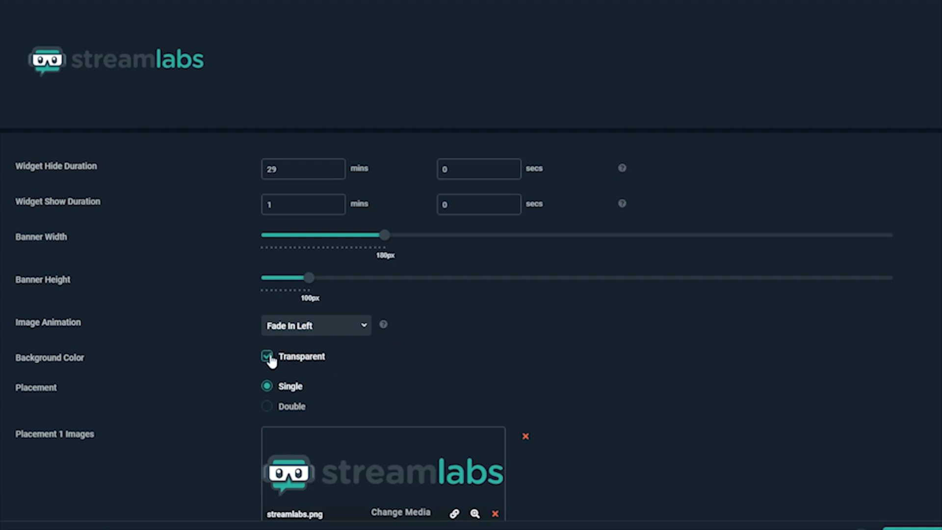
- Turn off the Transparent background and choose dark red (#710000) as the background colour
left_click(267, 356)
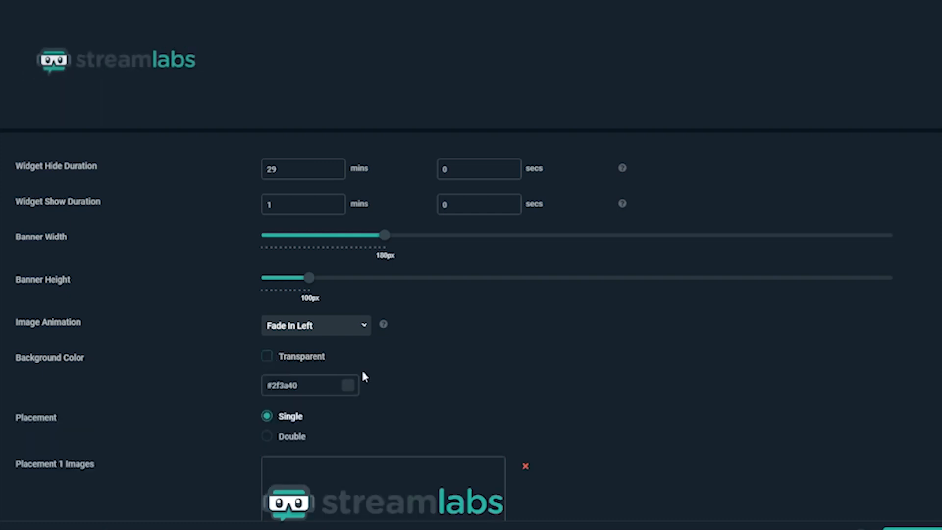
left_click(348, 386)
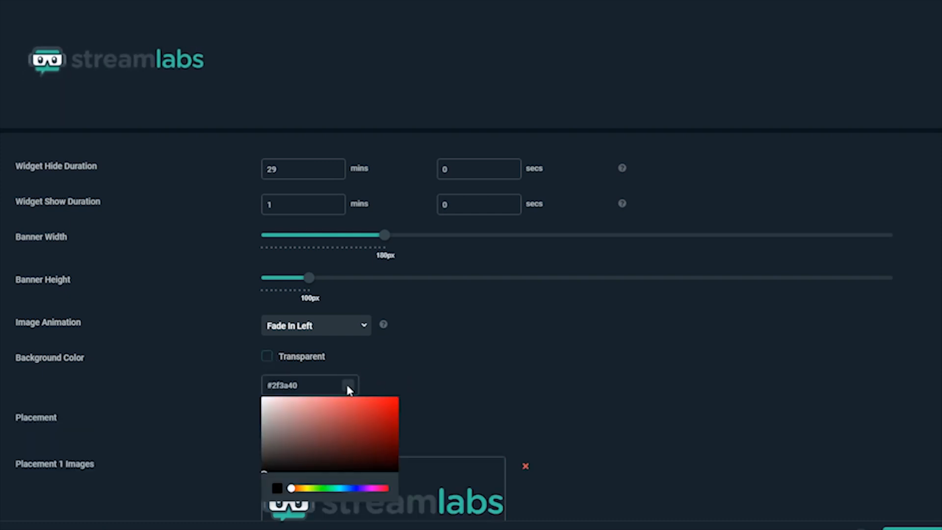
left_click(399, 455)
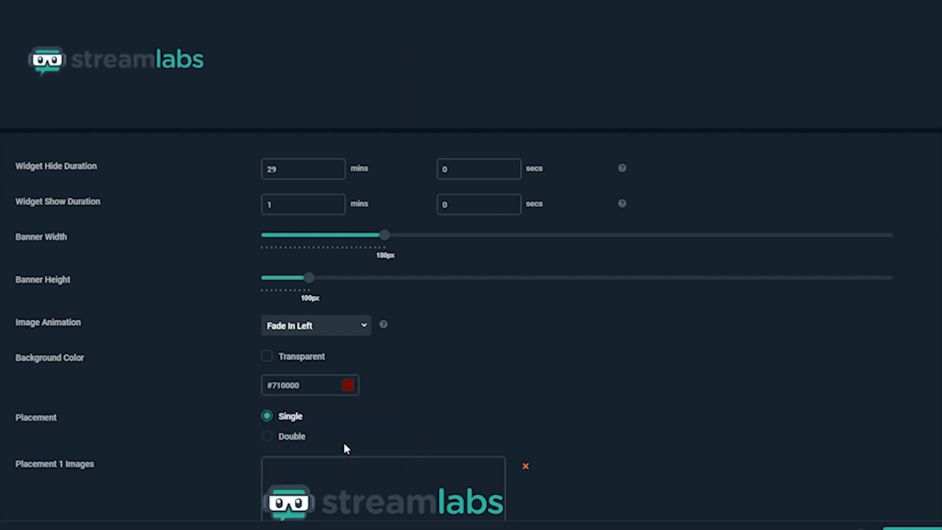
mouse_move(331, 419)
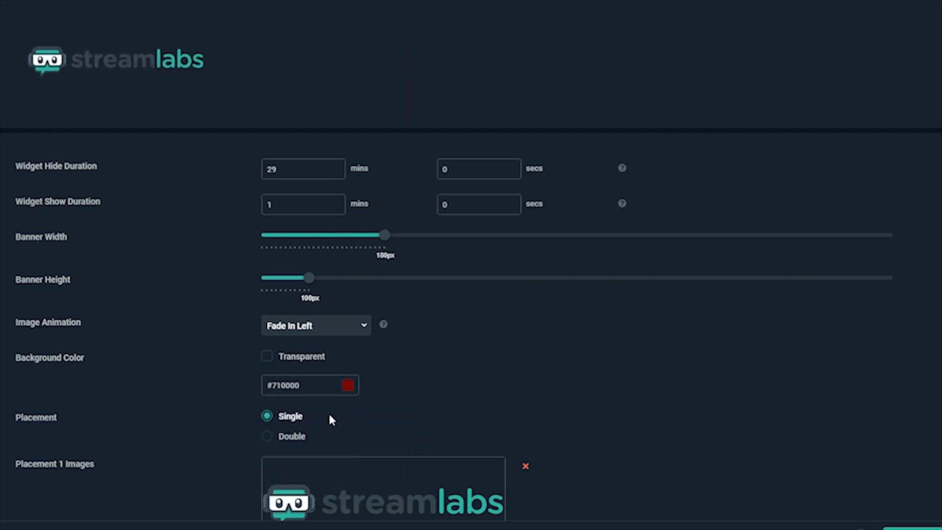
- Try the Double placement with stacked layouts, then return the placement to Single
scroll("down", 3)
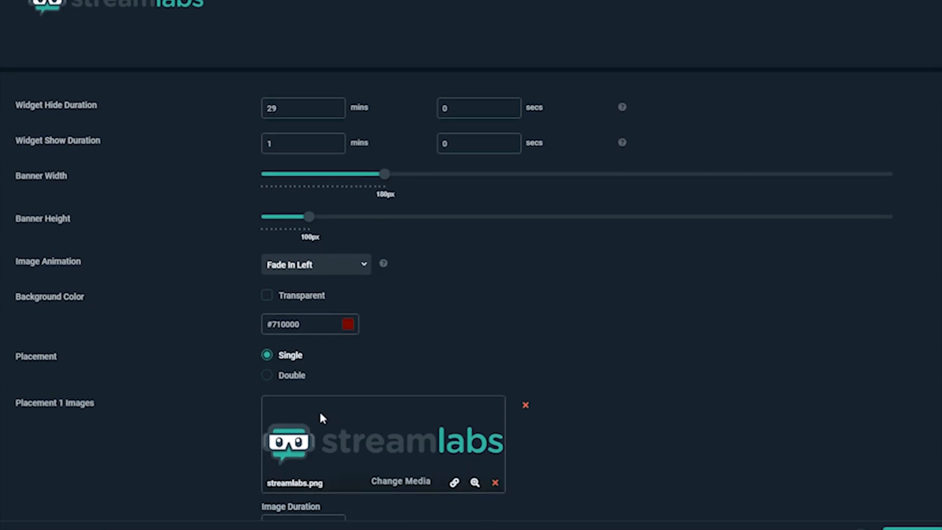
left_click(267, 375)
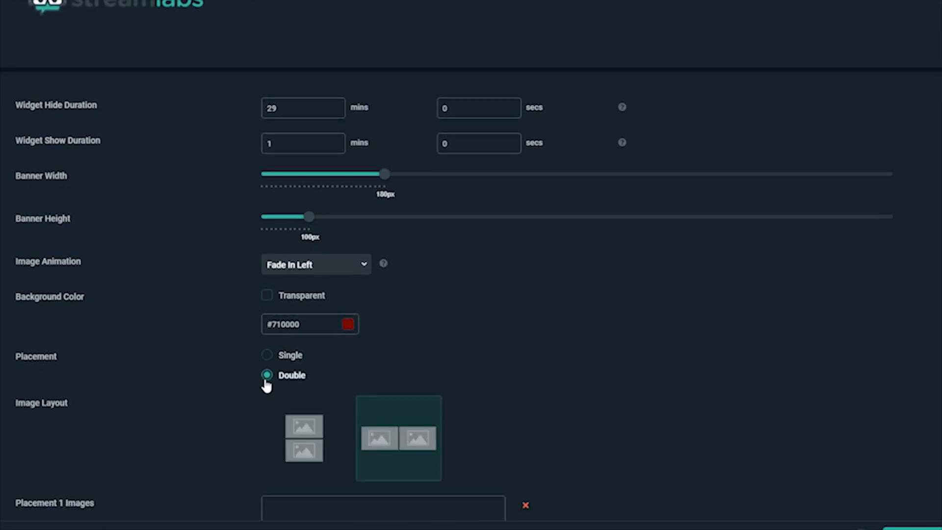
left_click(303, 438)
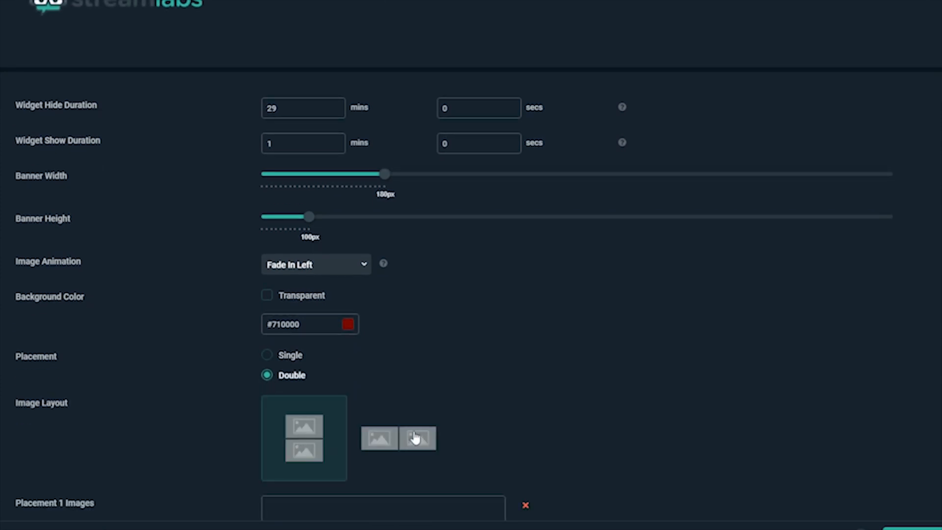
left_click(398, 438)
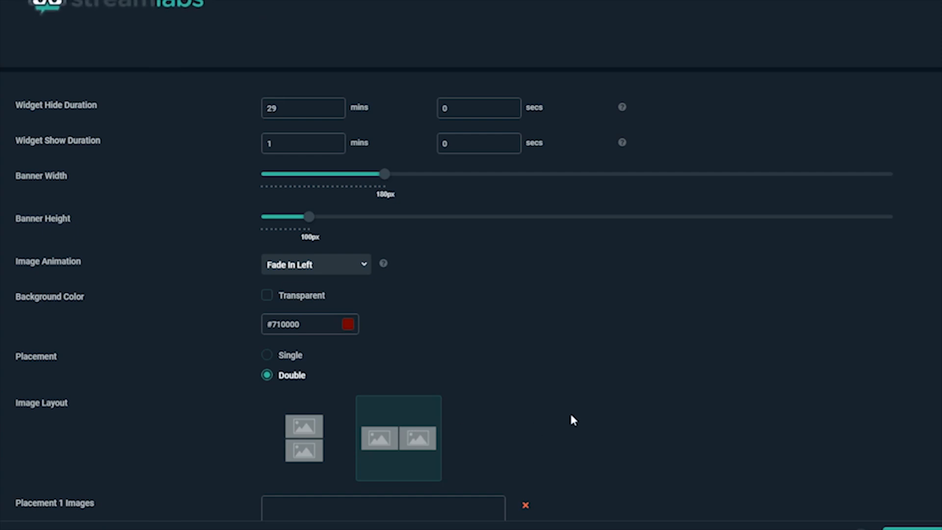
left_click(267, 355)
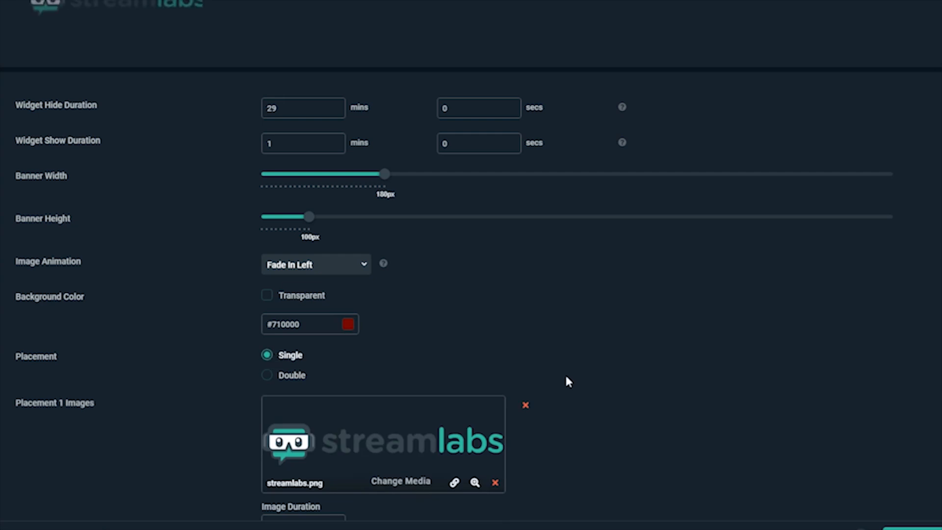
mouse_move(615, 398)
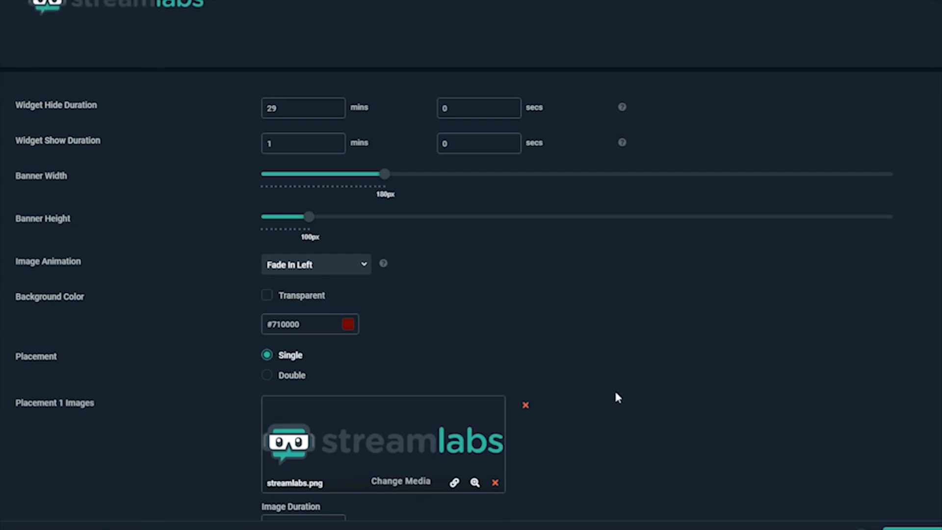
mouse_move(616, 395)
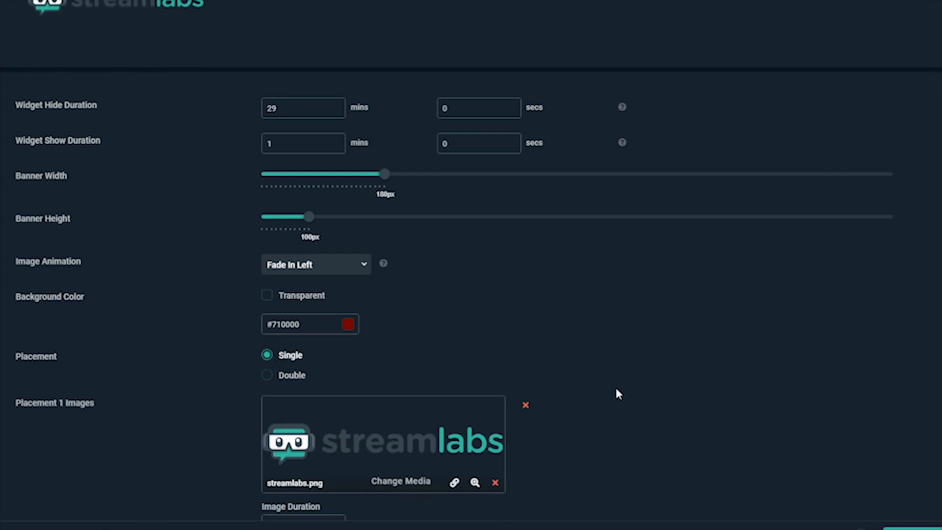
mouse_move(373, 475)
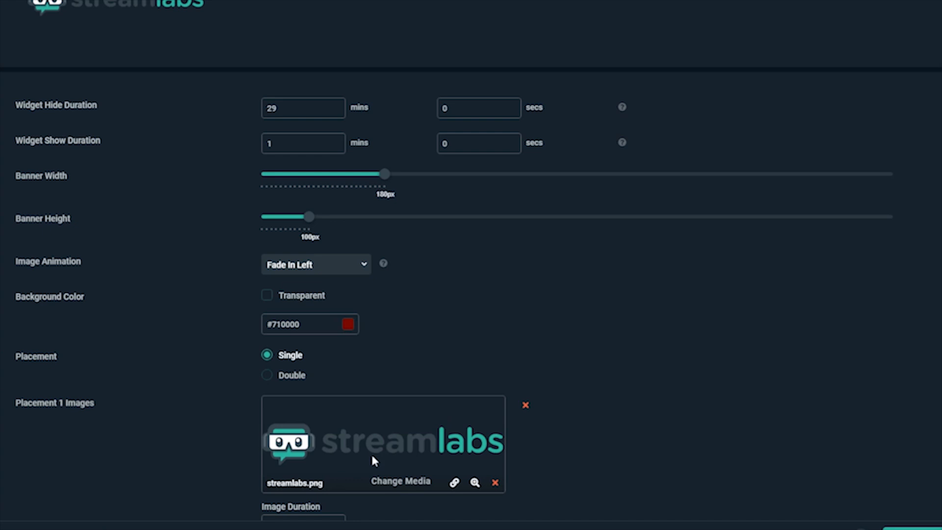
- Add two image slots and assign panel6.png and Compact Green Fill.png to them
scroll("down", 3)
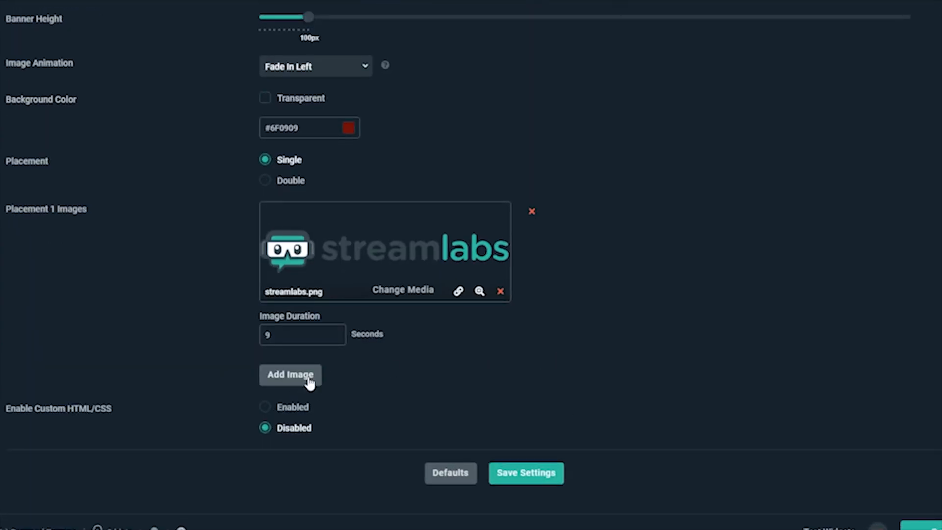
left_click(290, 375)
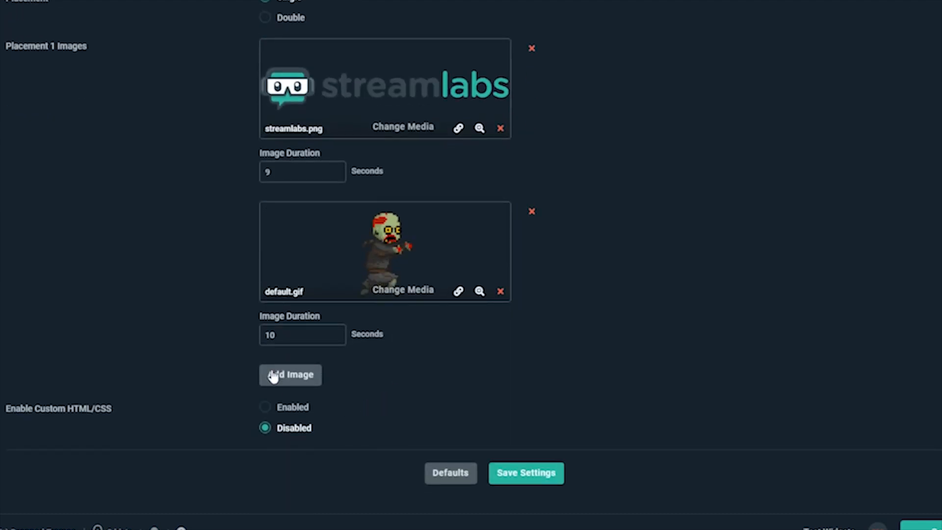
left_click(290, 375)
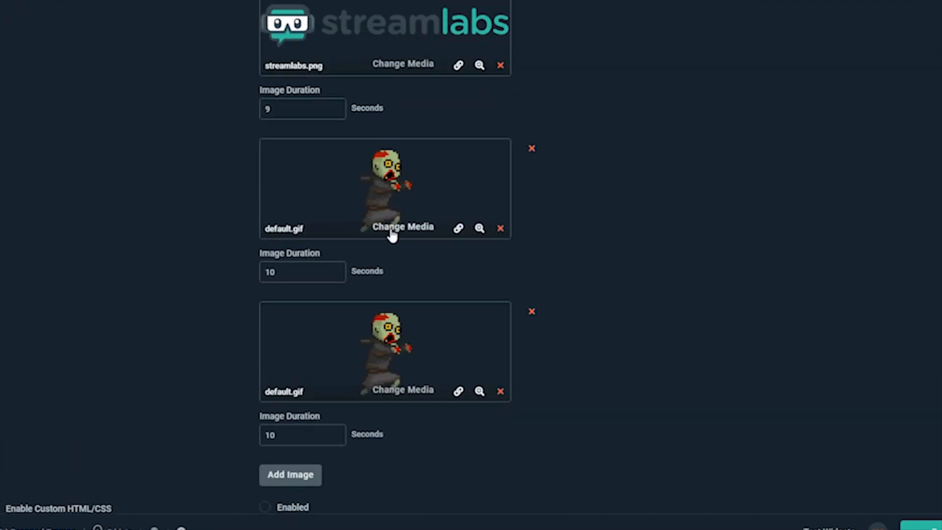
left_click(404, 226)
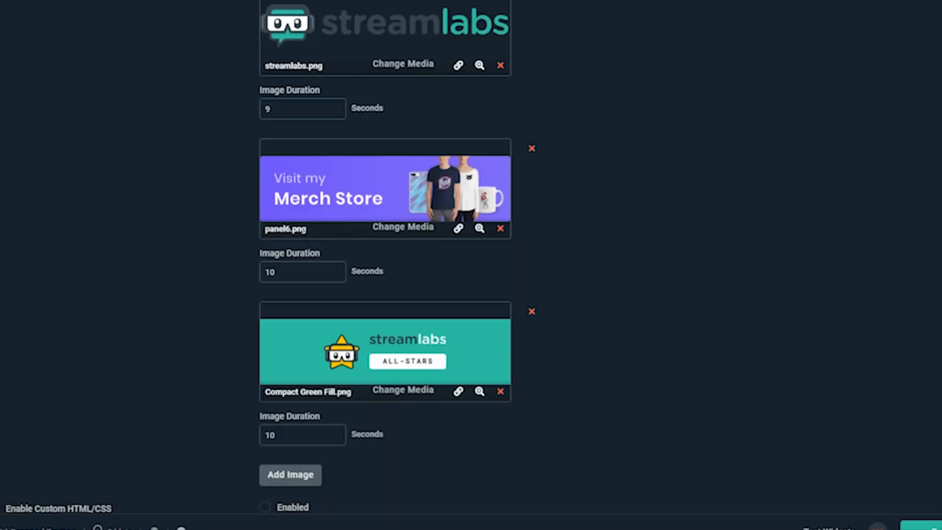
mouse_move(696, 324)
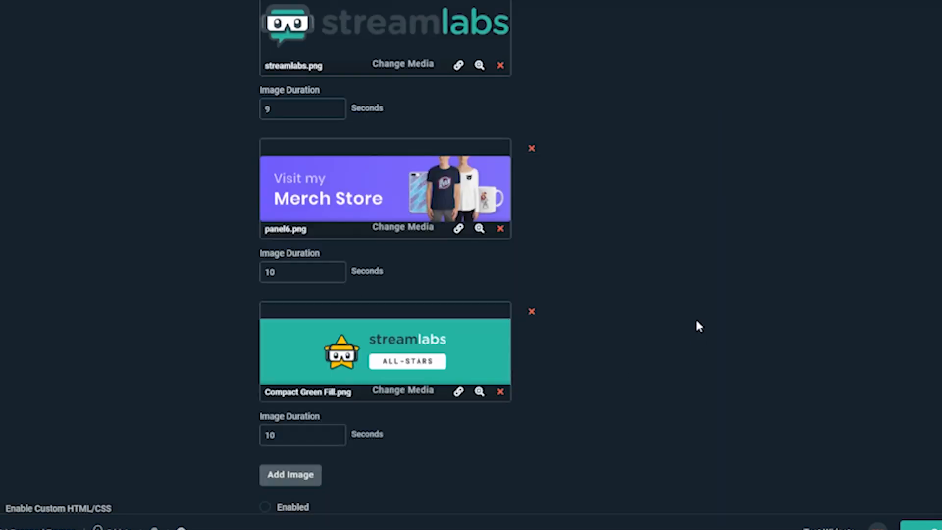
mouse_move(661, 317)
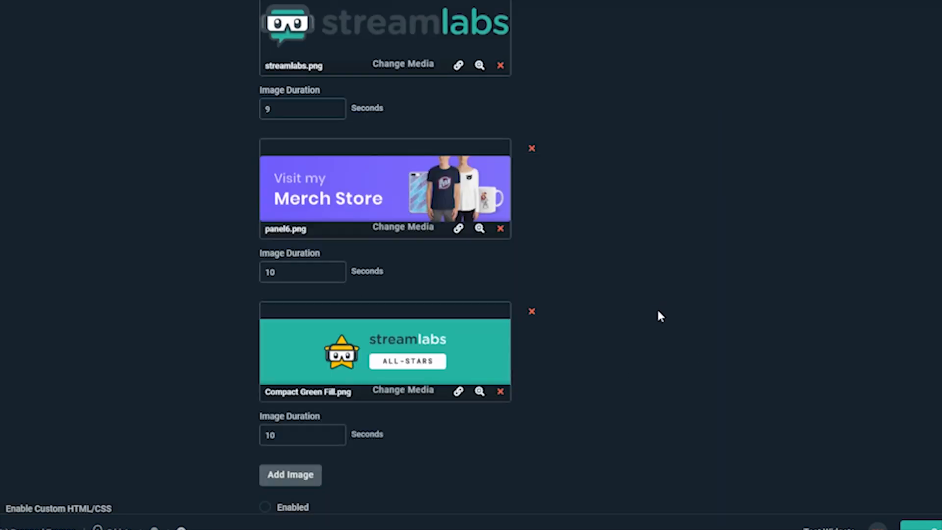
- Set image durations to 4, 7 and 4 seconds and keep custom HTML/CSS disabled
left_click(302, 272)
type("7")
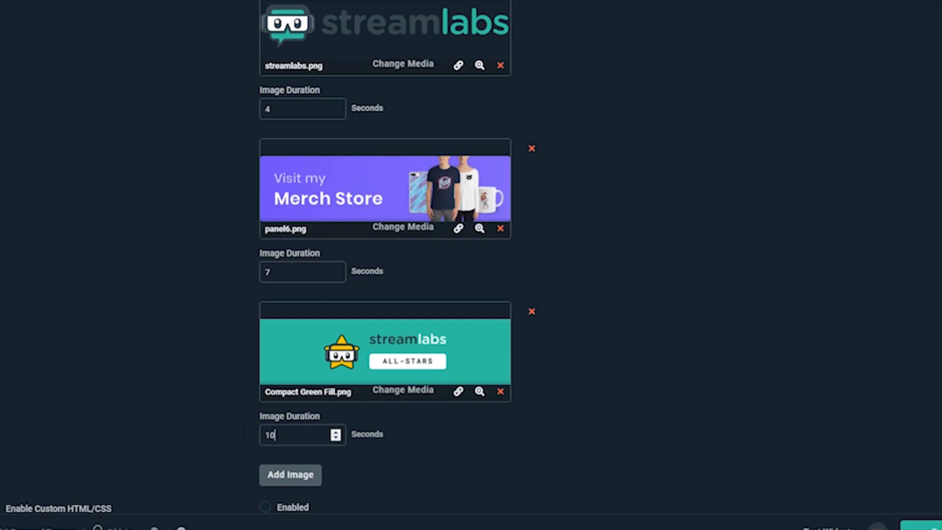
type("4")
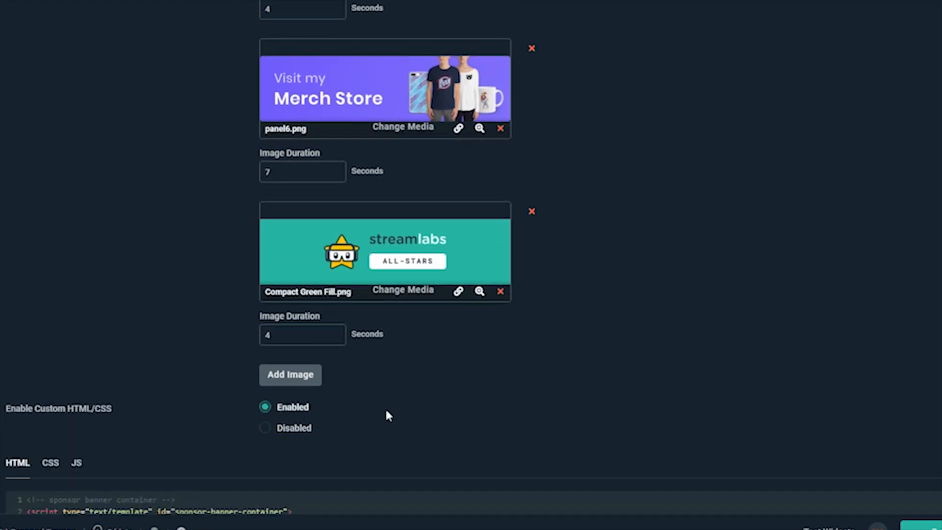
scroll("down", 3)
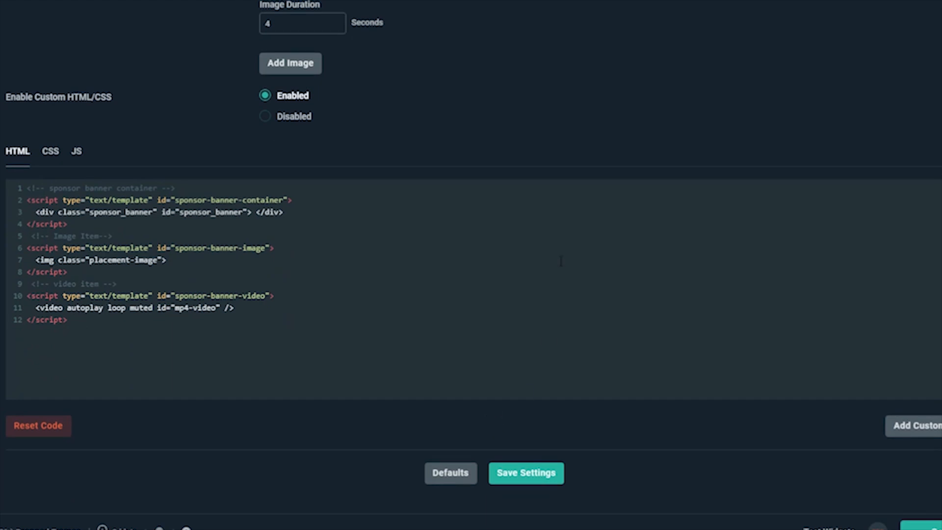
left_click(265, 116)
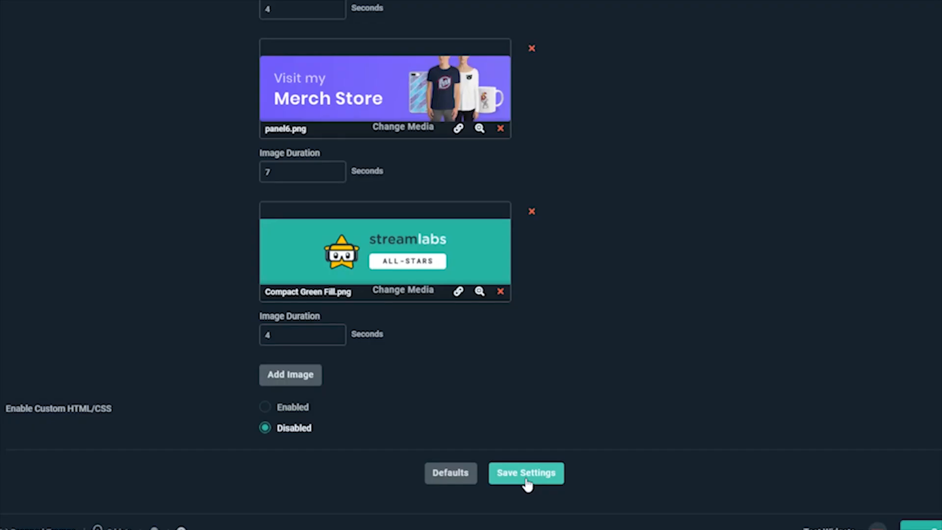
- Save the sponsor banner widget settings
left_click(527, 473)
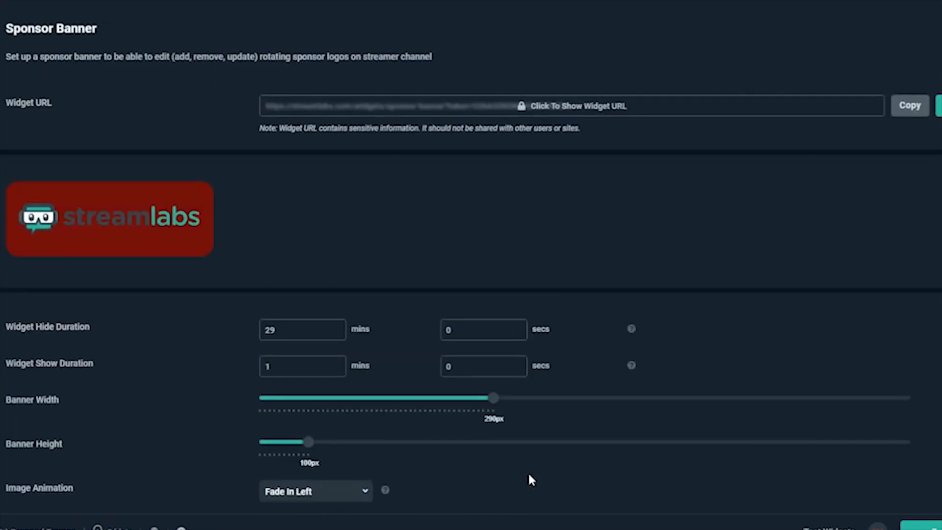
mouse_move(360, 262)
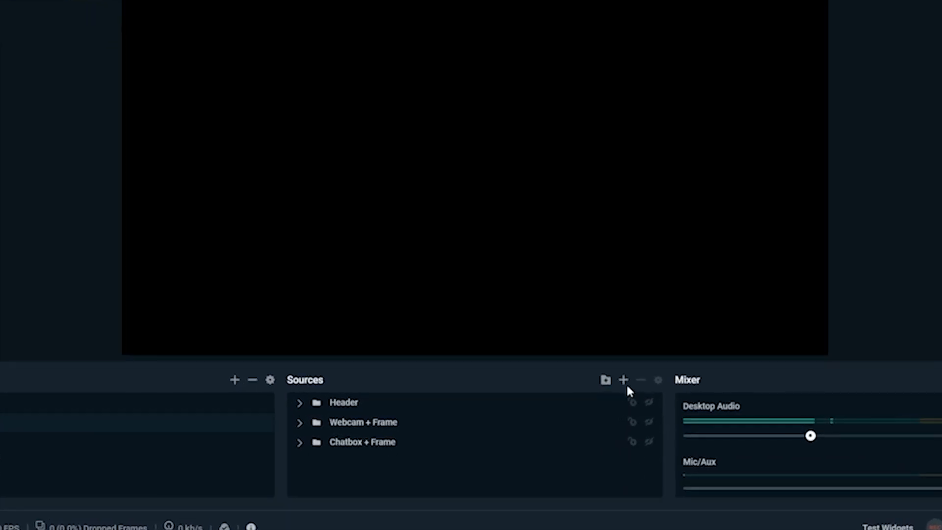
- Add a Sponsor Banner widget source named Sponsor Banner and copy its widget URL
left_click(624, 380)
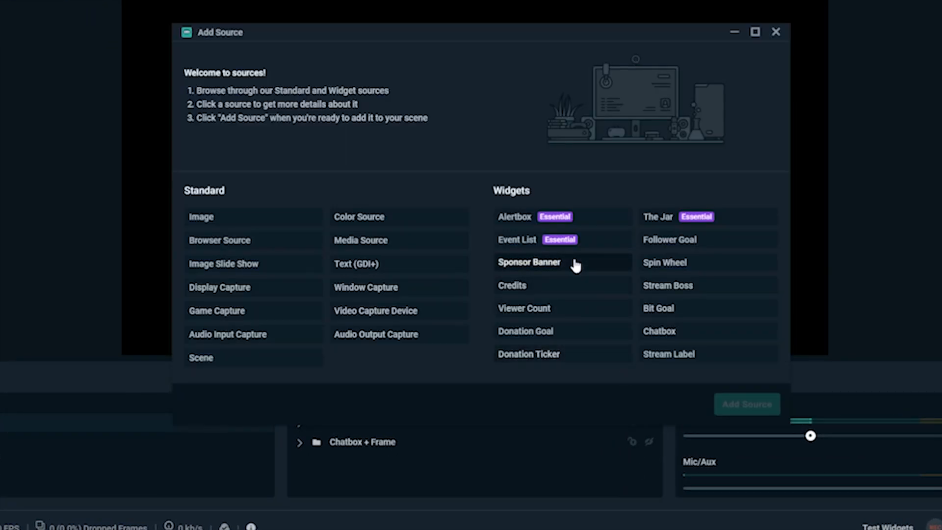
left_click(747, 404)
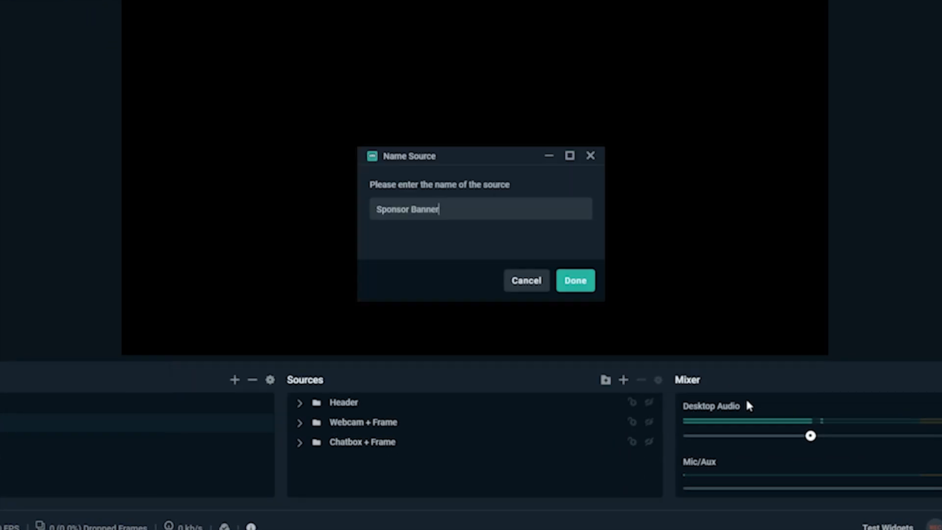
left_click(575, 280)
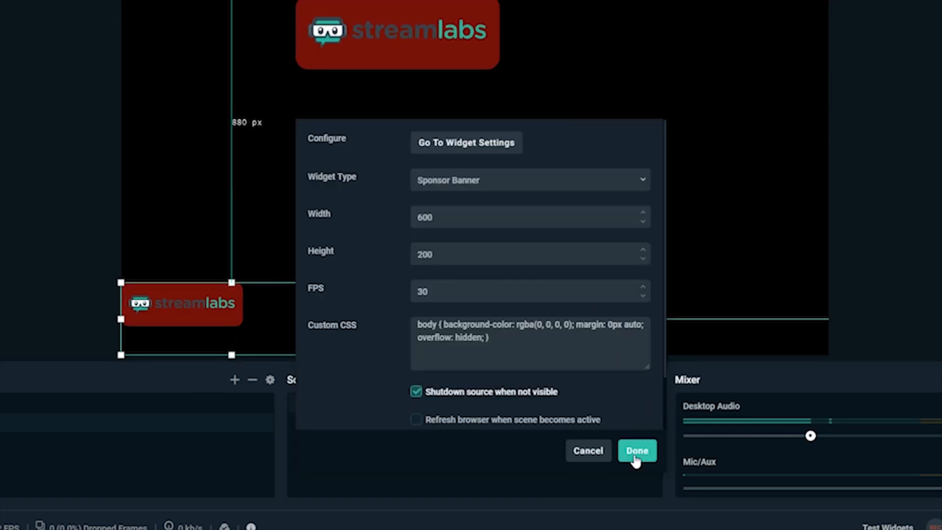
left_click(637, 451)
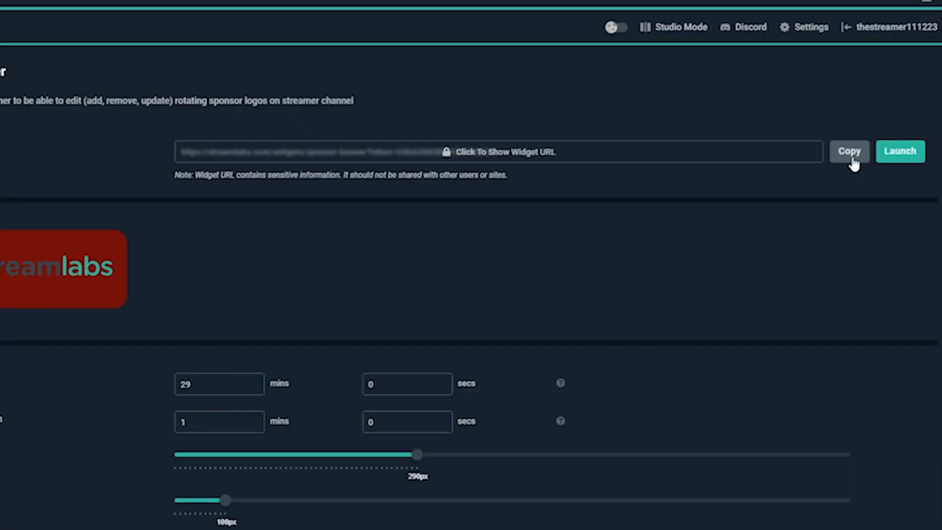
left_click(905, 151)
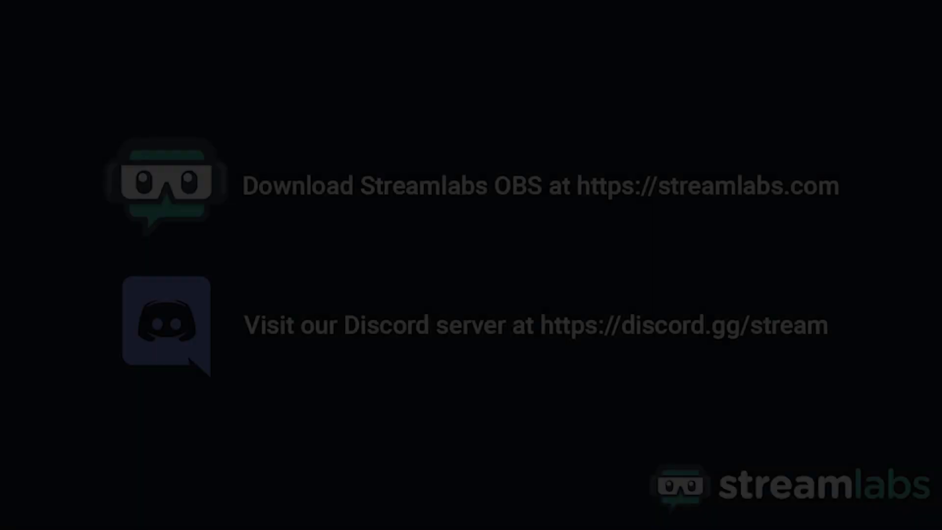